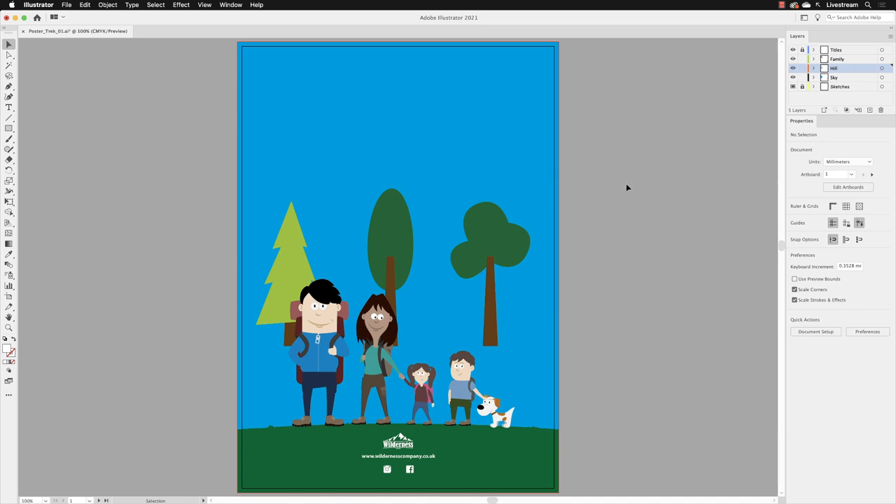
mouse_move(615, 191)
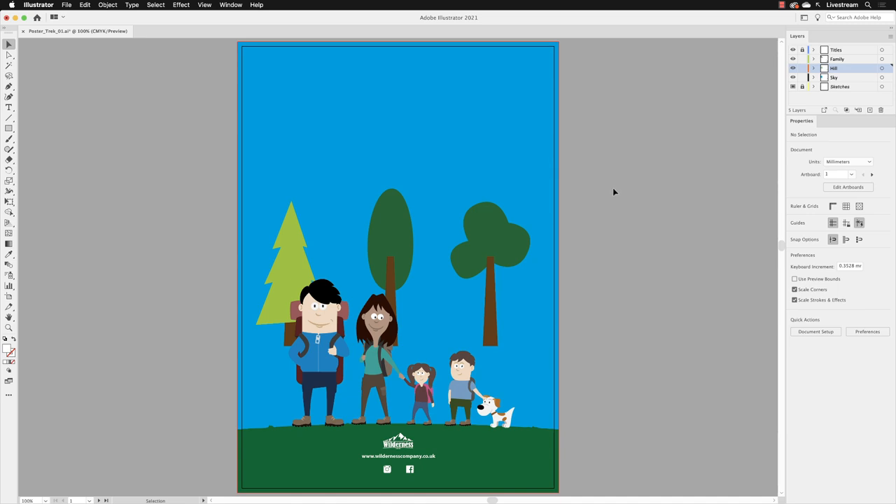
mouse_move(288, 272)
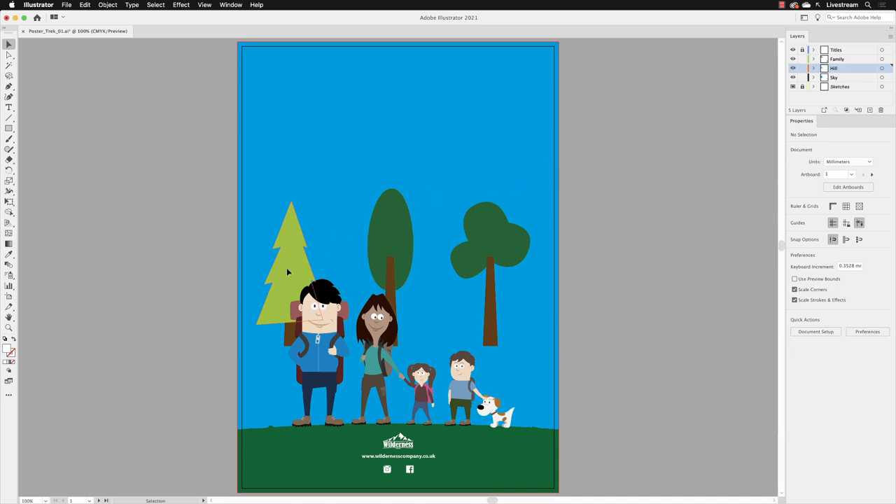
- Drag the pine tree group from the left to stand behind the dog, next to the boy
left_click(288, 271)
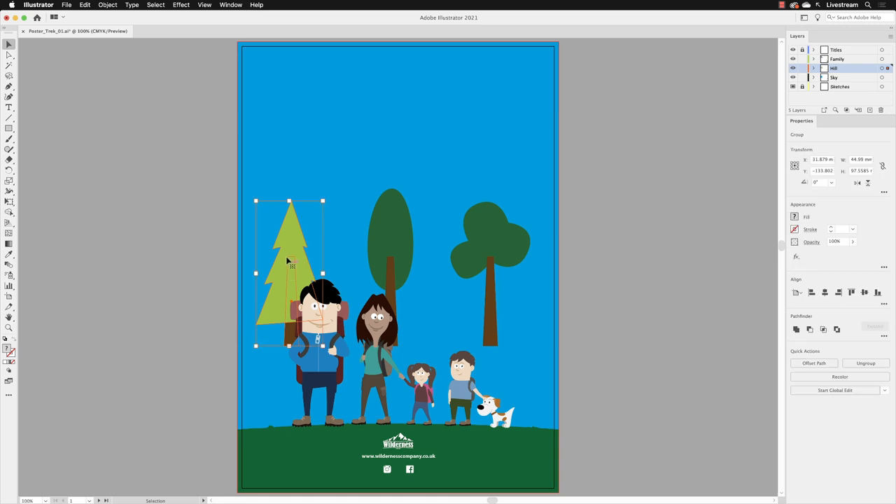
left_click_drag(287, 261, 335, 261)
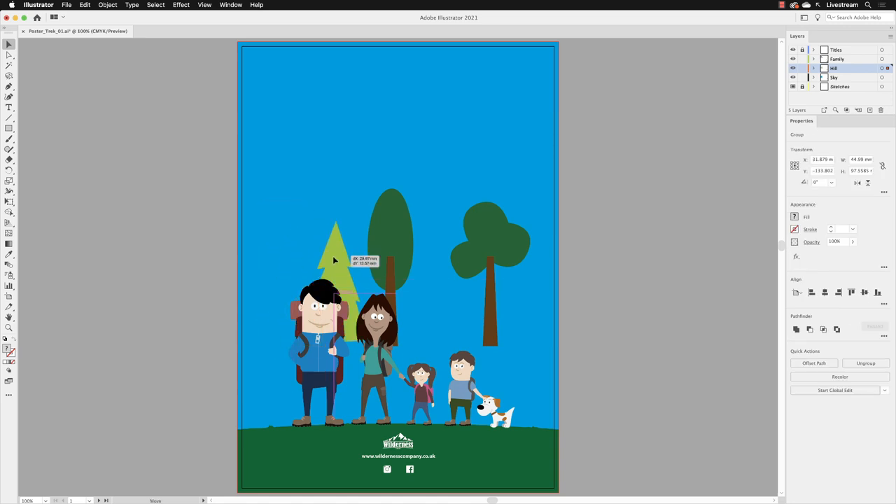
left_click_drag(334, 260, 526, 360)
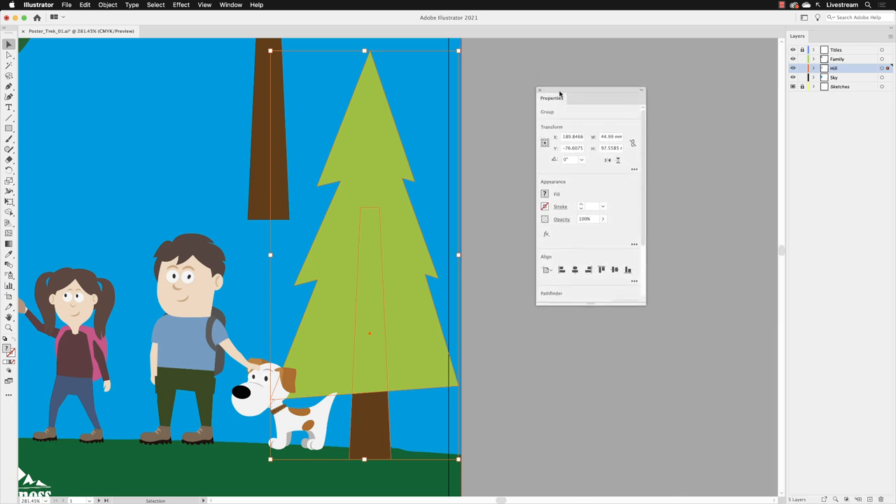
left_click_drag(552, 97, 549, 103)
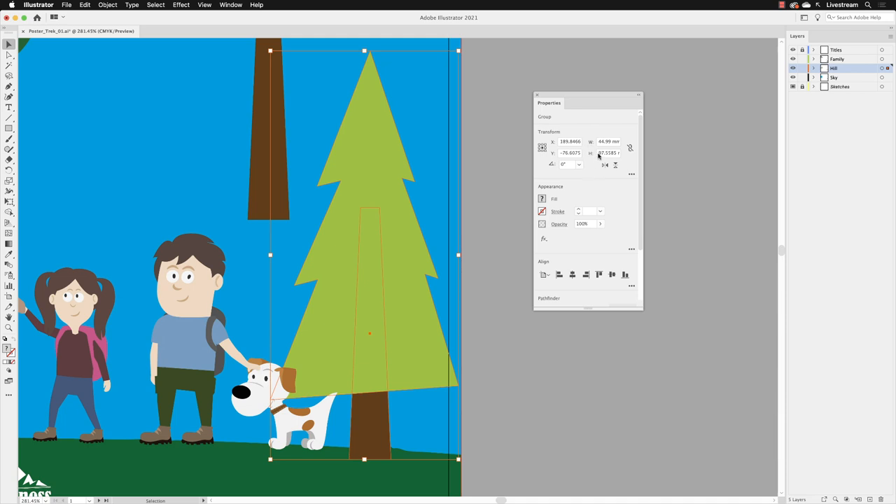
left_click(604, 152)
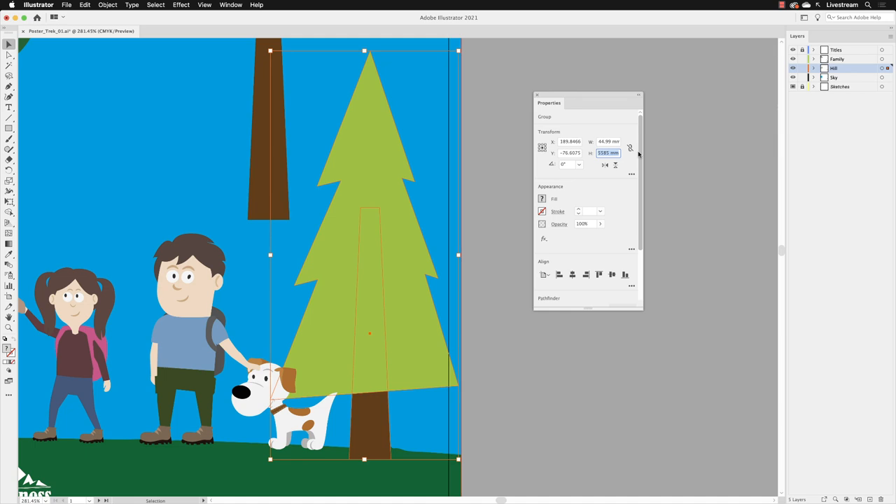
type("59")
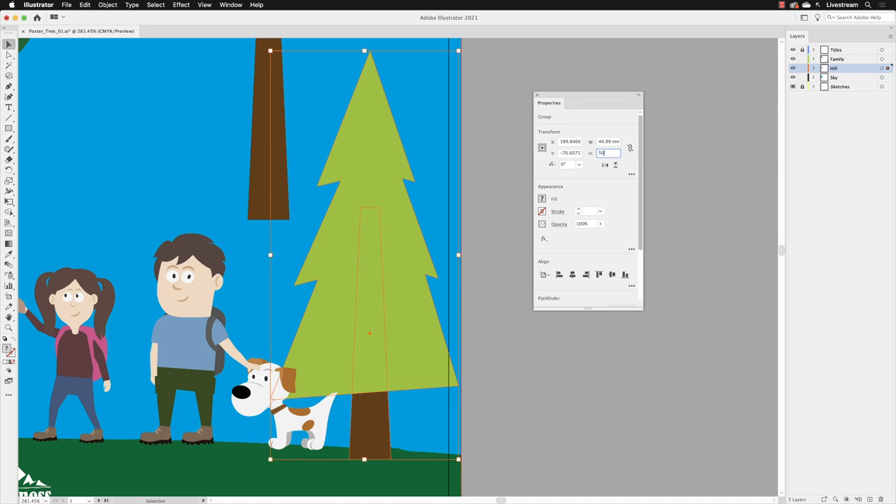
key("Enter")
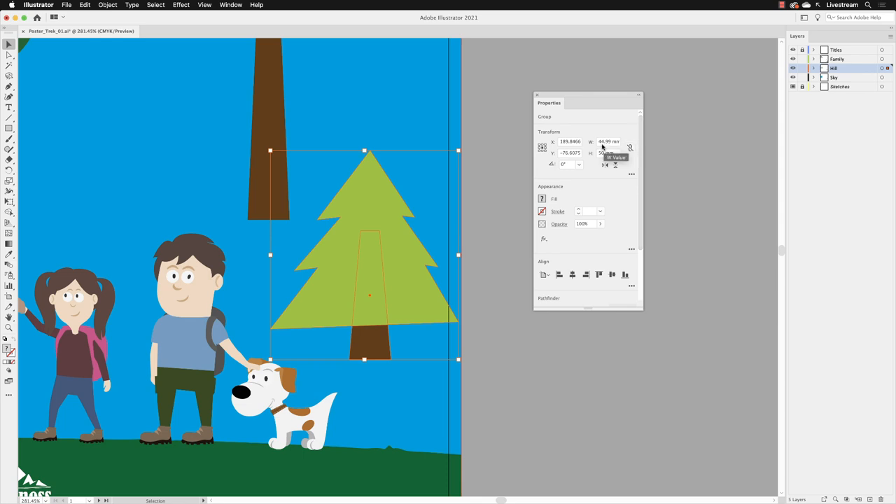
left_click(95, 6)
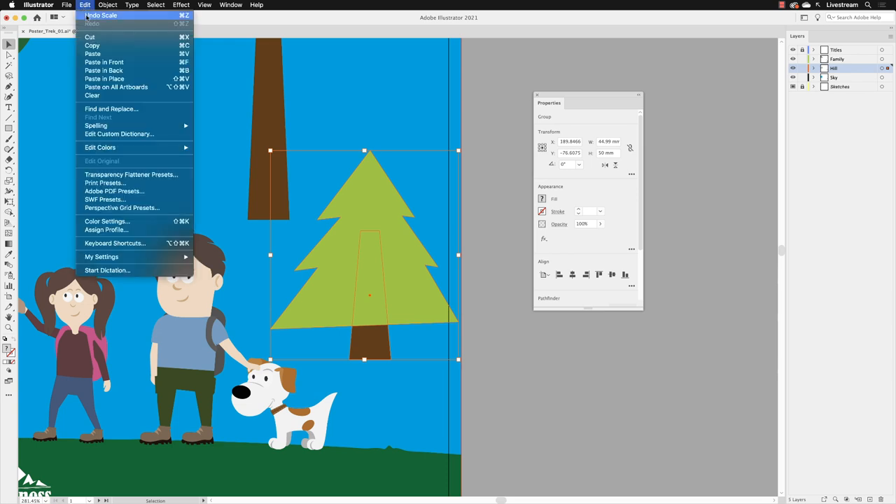
left_click(89, 14)
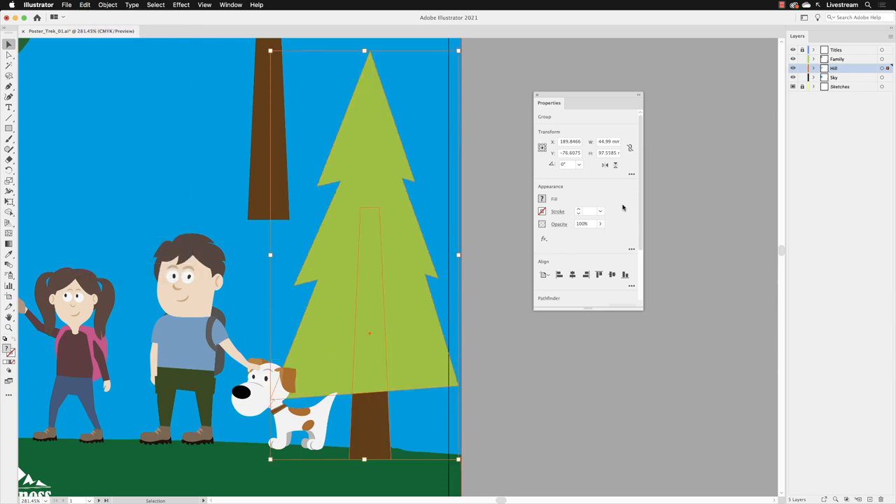
mouse_move(630, 148)
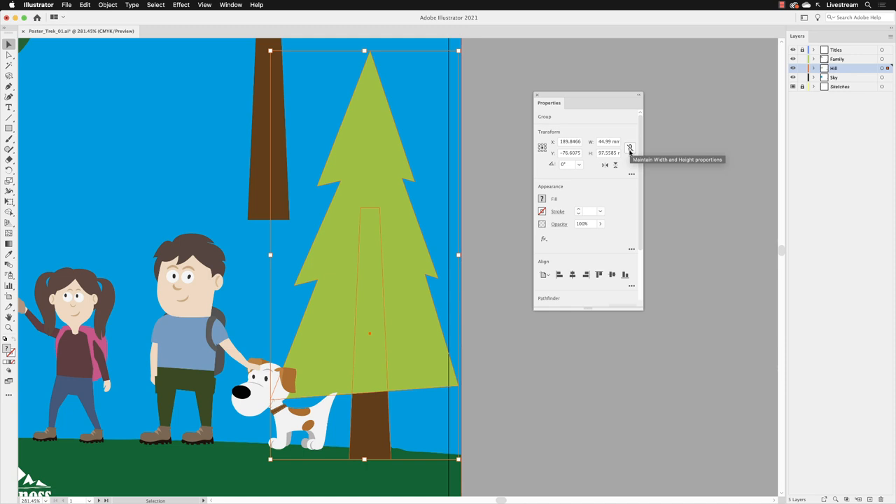
mouse_move(629, 148)
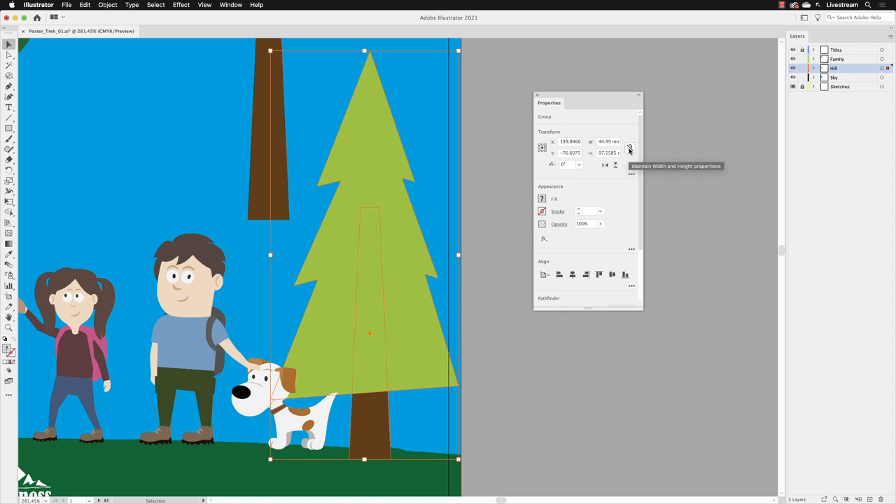
mouse_move(643, 184)
type("50")
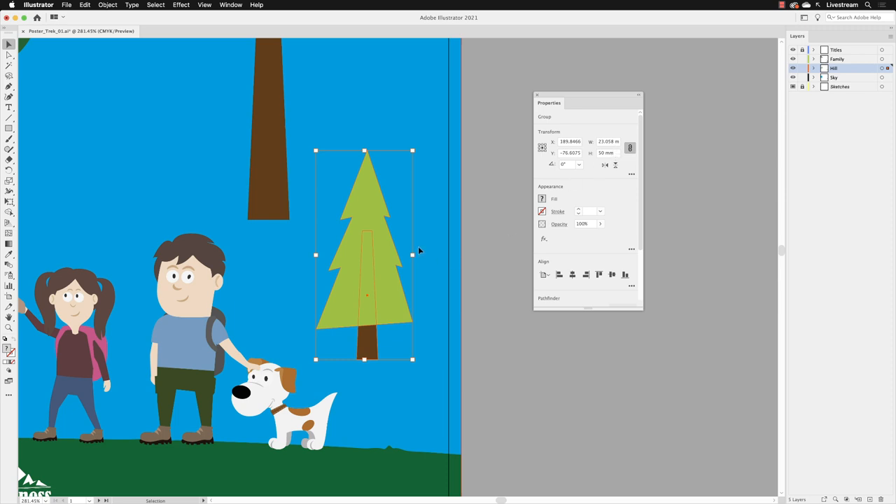
- Lower the resized 50 mm pine tree onto the hillside and nudge it beside the dog
left_click_drag(364, 254, 376, 343)
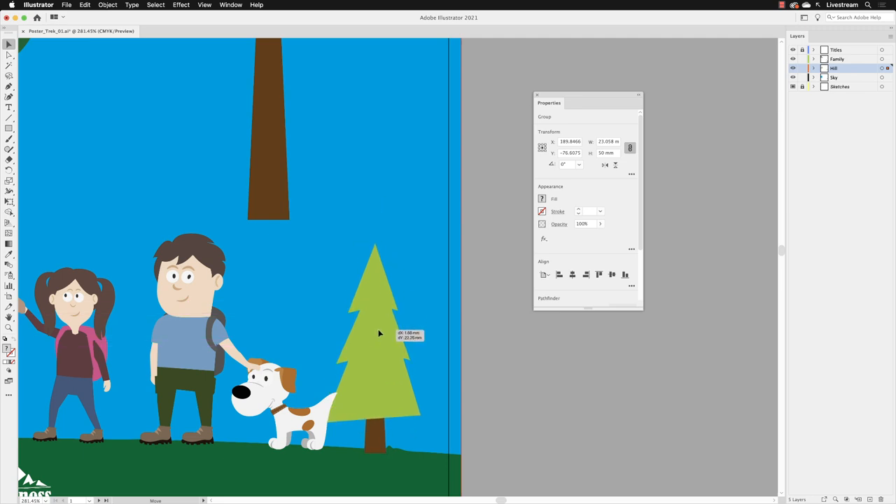
left_click_drag(378, 333, 401, 336)
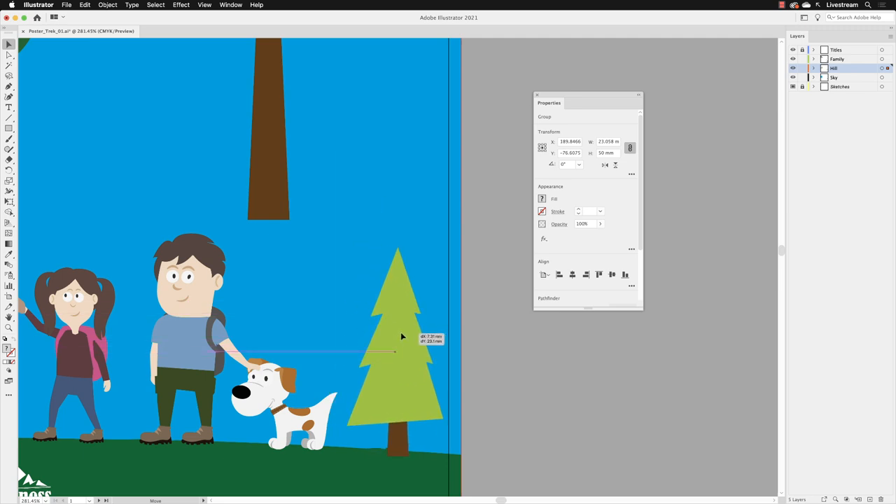